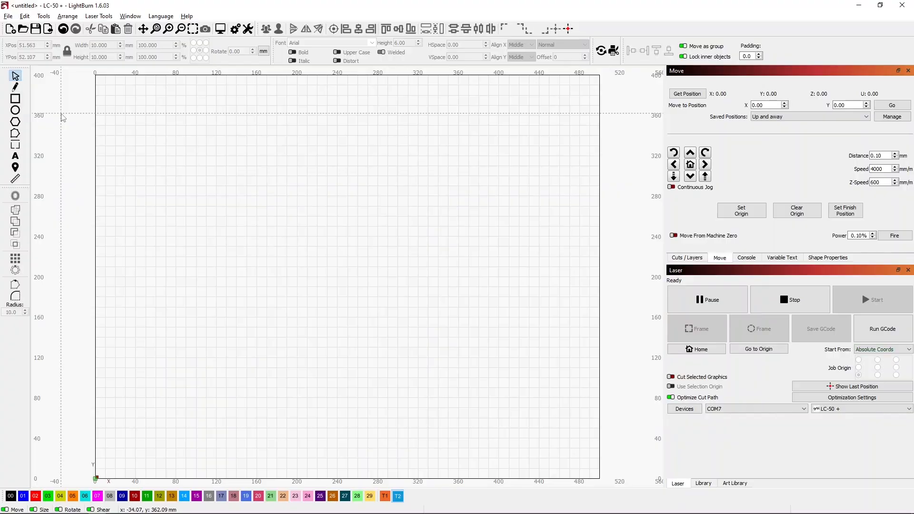
{"action": "mouse_move", "coordinate": [62, 117]}
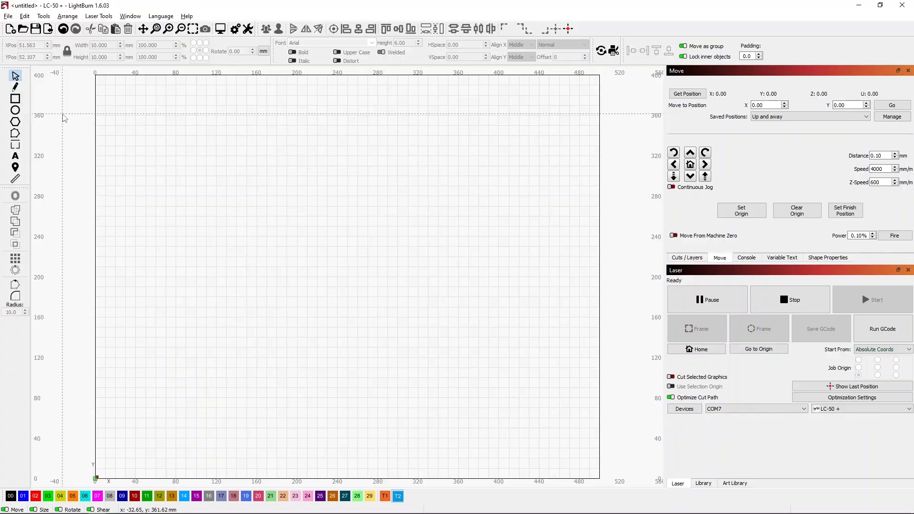
Step: Load the Olympic Logo project with its five interlocking double-ring outlines
{"action": "left_click", "coordinate": [8, 15]}
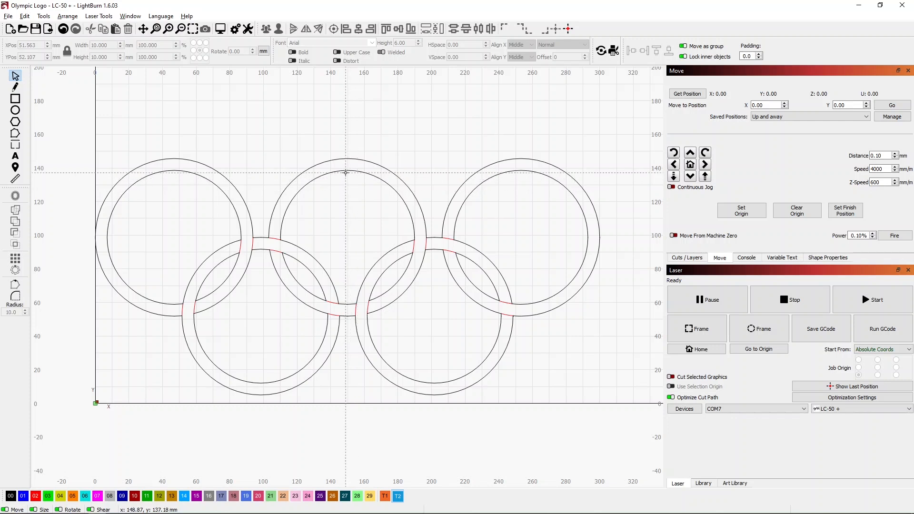
{"action": "mouse_move", "coordinate": [341, 132]}
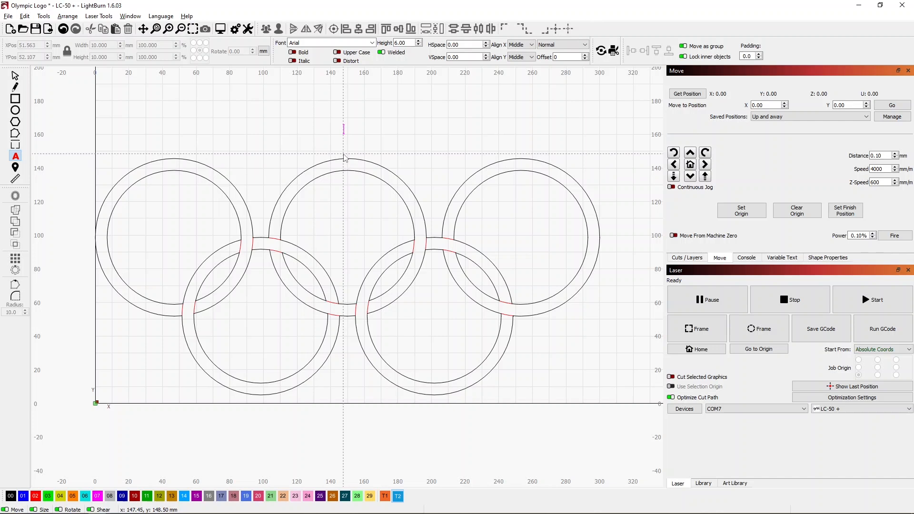
Step: Type '2024 - XXXIII Olympiad' above the middle ring and select the text
{"action": "type", "text": "2024 - XXXIII"}
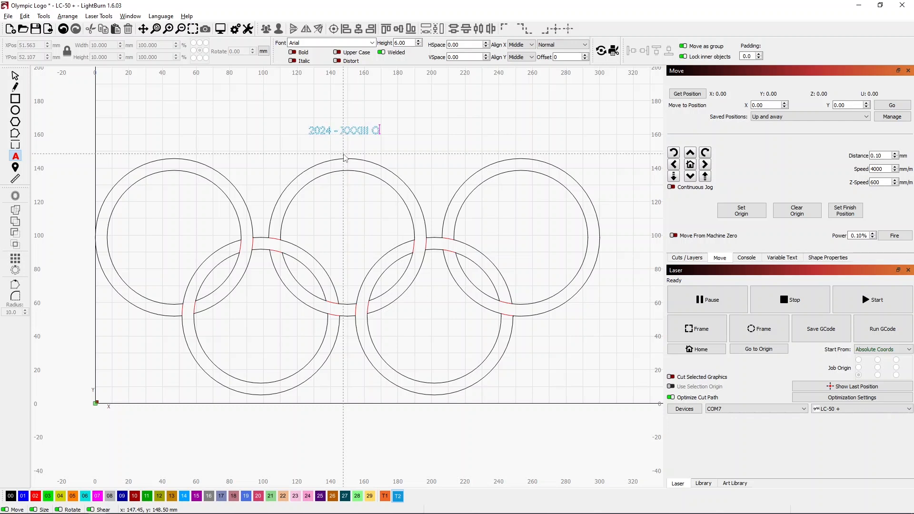
{"action": "type", "text": "Olympiad"}
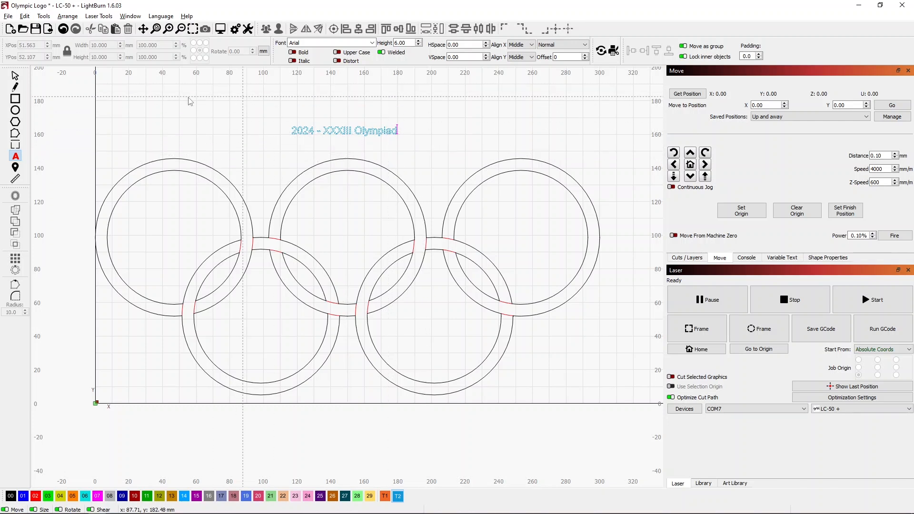
{"action": "left_click", "coordinate": [343, 130]}
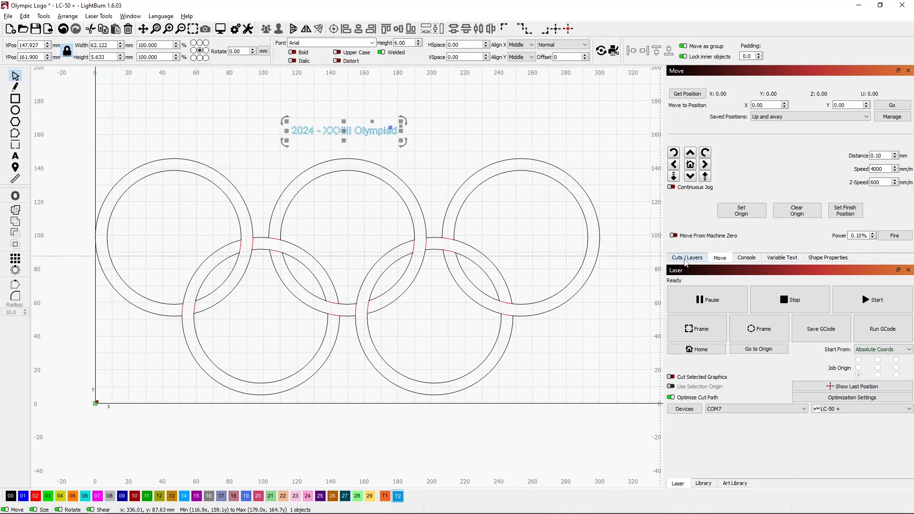
Step: Assign the plywood Brown Etch Fill library preset to the text's layer
{"action": "left_click", "coordinate": [686, 257]}
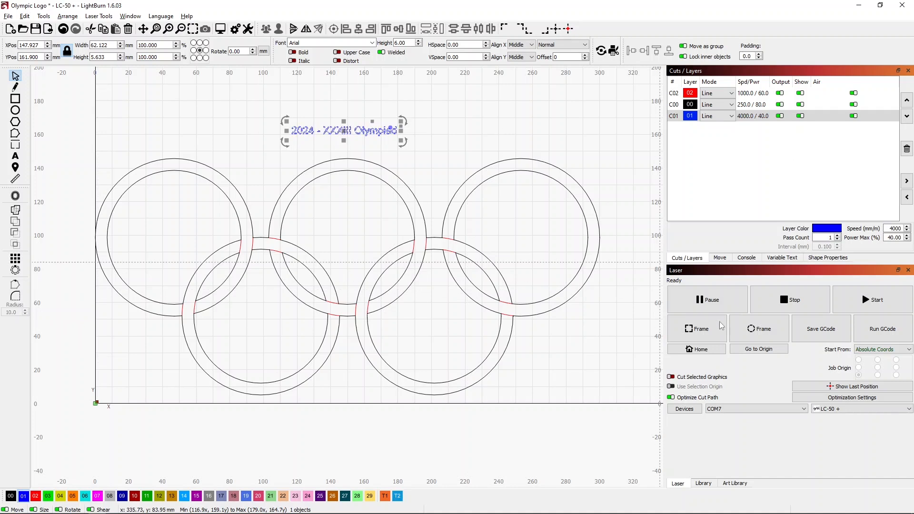
{"action": "left_click", "coordinate": [703, 483]}
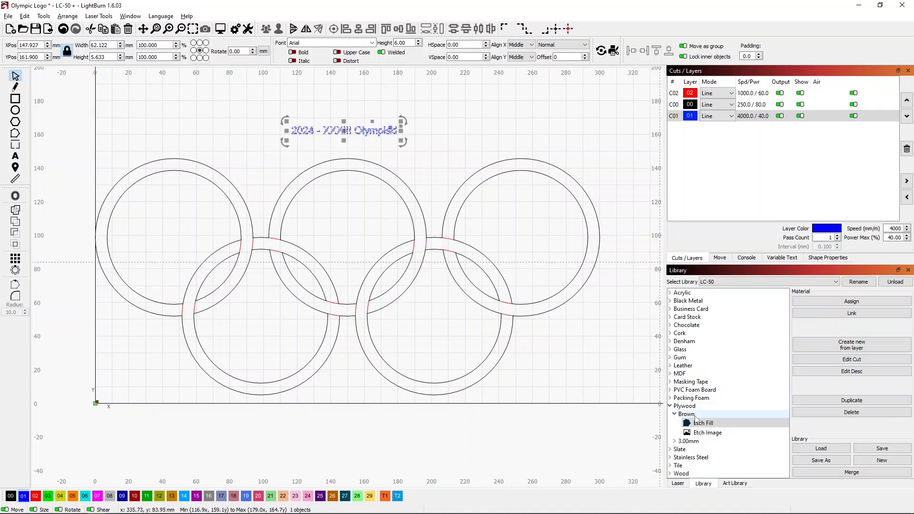
{"action": "left_click", "coordinate": [704, 422]}
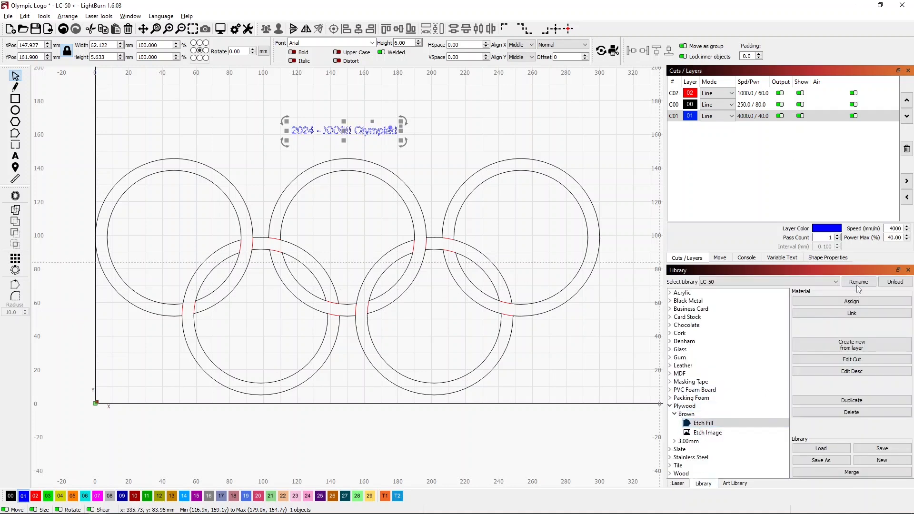
{"action": "mouse_move", "coordinate": [851, 345]}
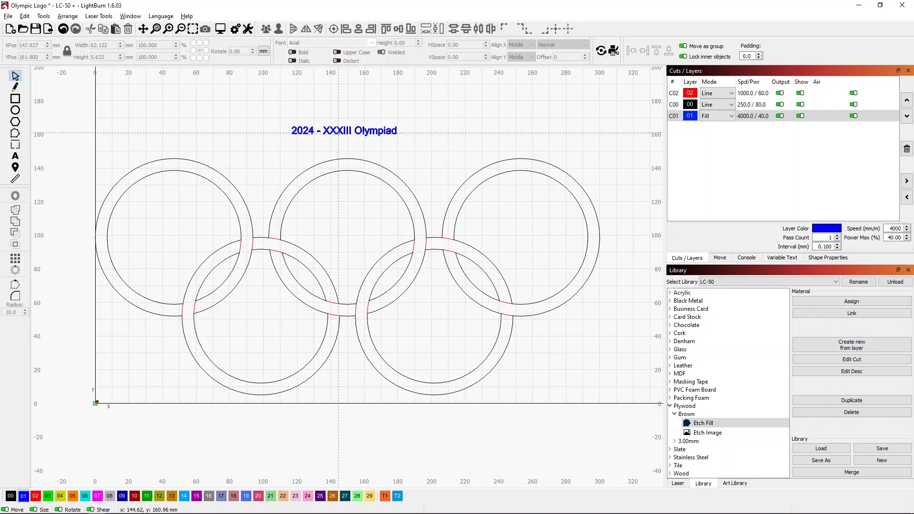
{"action": "left_click", "coordinate": [344, 131]}
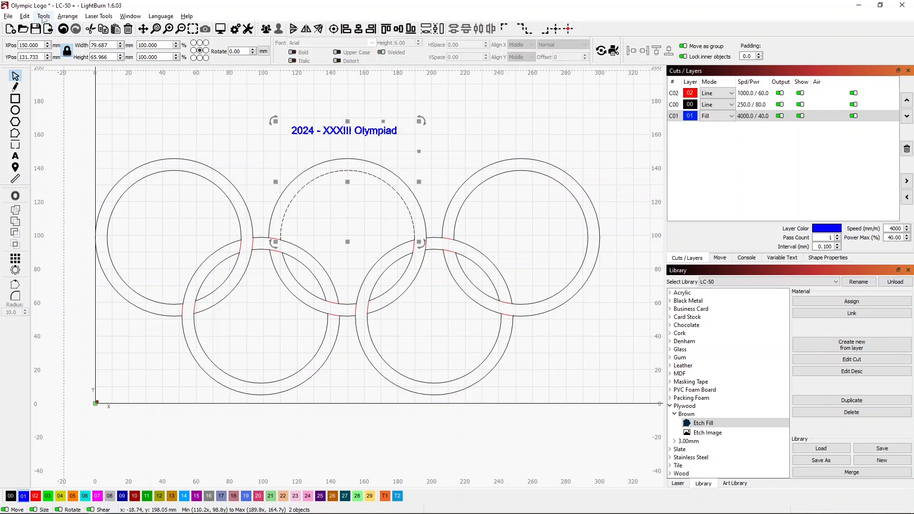
{"action": "left_click", "coordinate": [43, 16]}
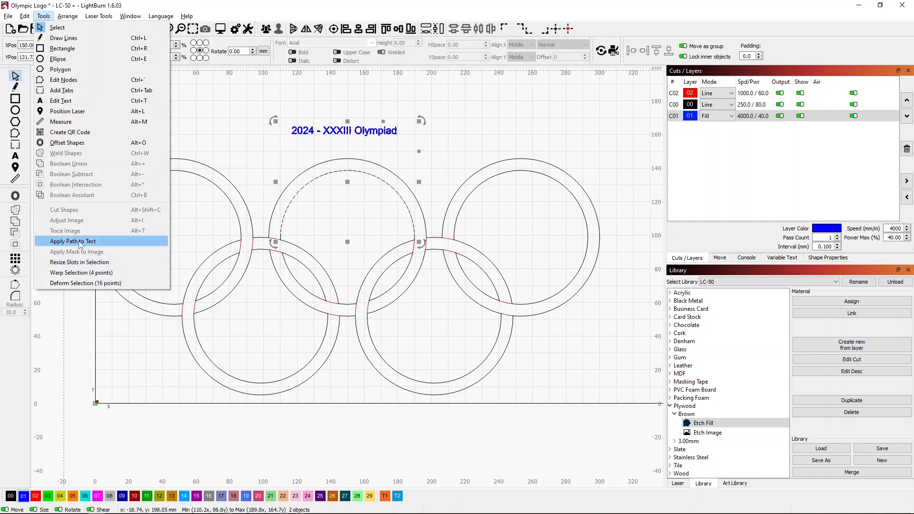
{"action": "left_click", "coordinate": [73, 241]}
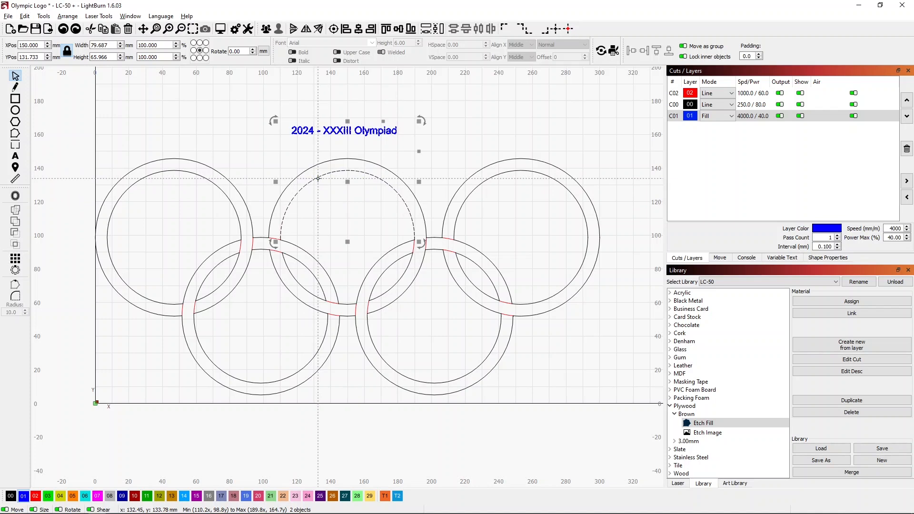
{"action": "left_click", "coordinate": [280, 185]}
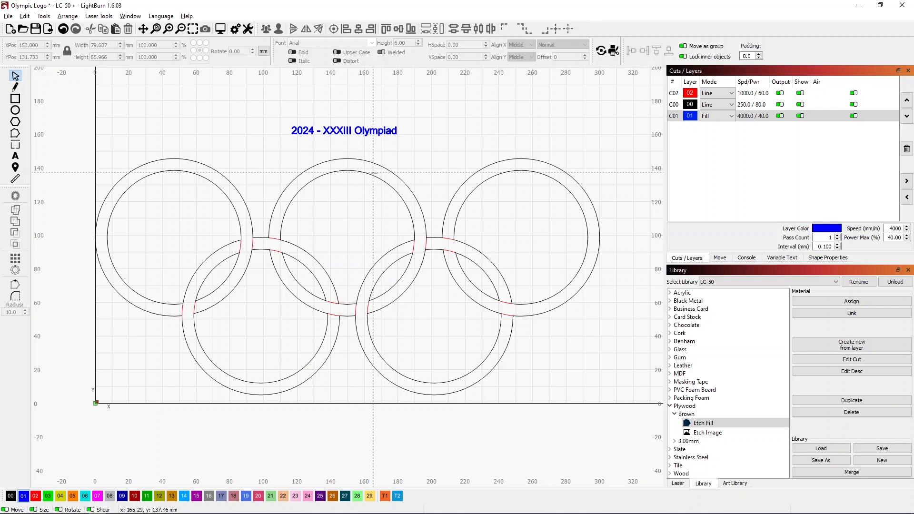
{"action": "mouse_move", "coordinate": [388, 180]}
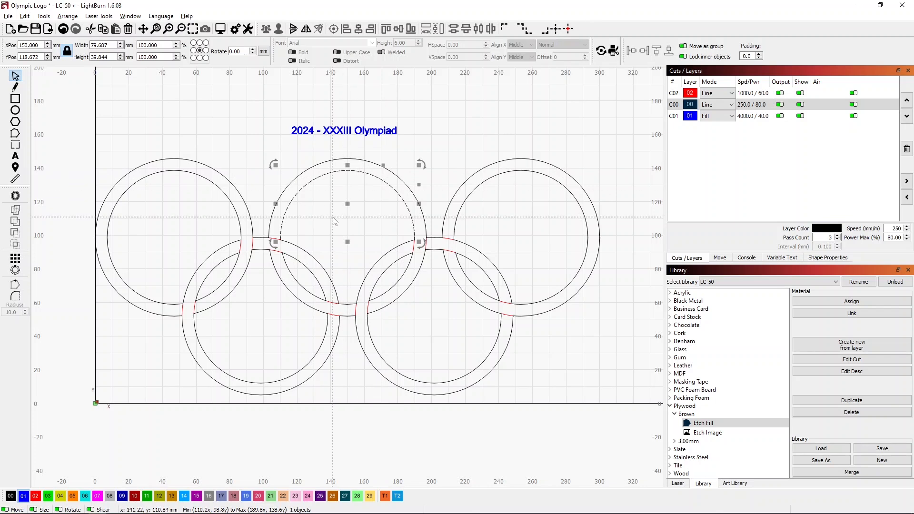
{"action": "mouse_move", "coordinate": [16, 195]}
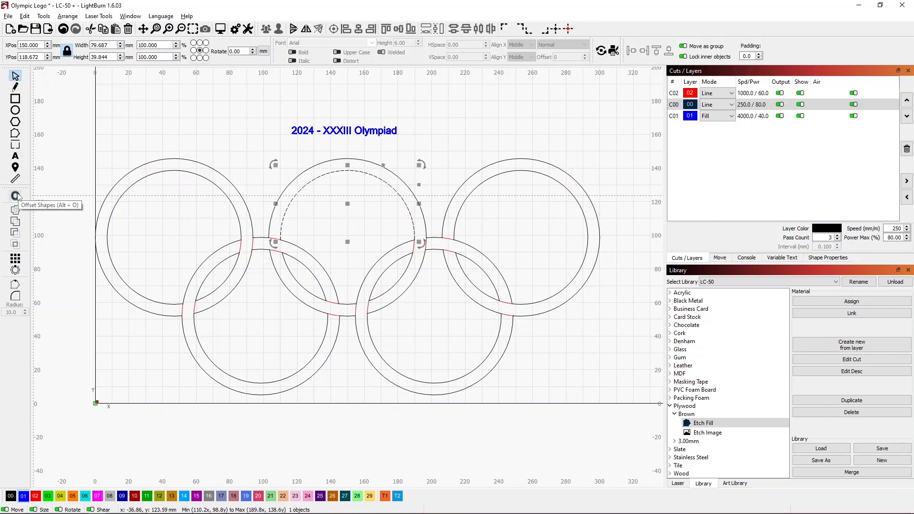
{"action": "mouse_move", "coordinate": [47, 182]}
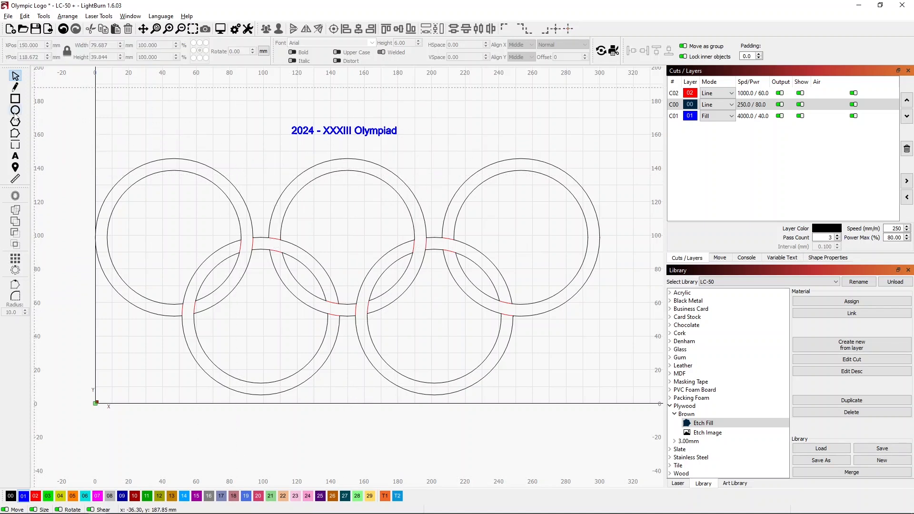
Step: Draw a circle, put it on the T2 tool layer, and drag it beside the middle ring
{"action": "left_click", "coordinate": [15, 110]}
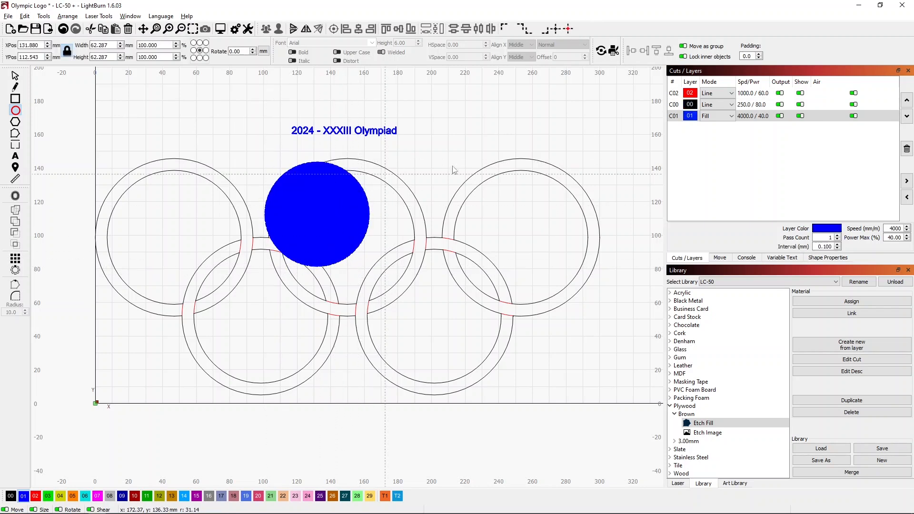
{"action": "left_click", "coordinate": [397, 496]}
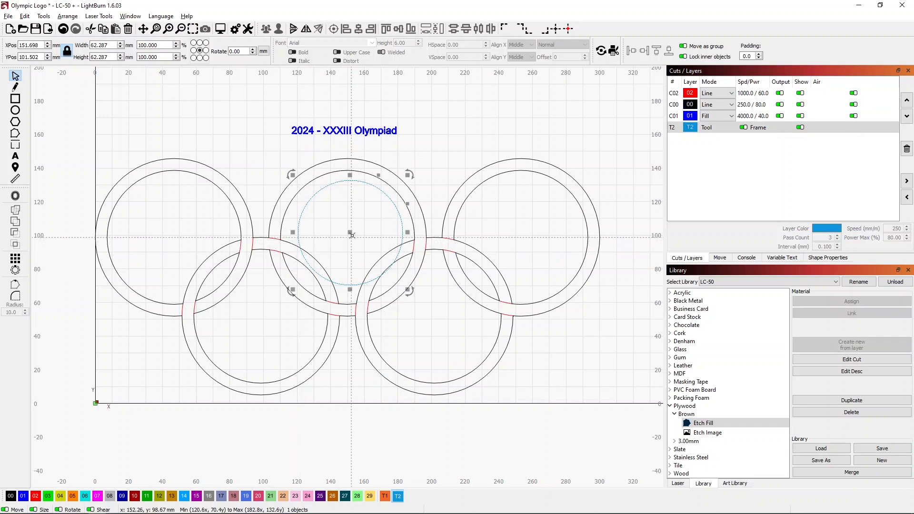
{"action": "left_click_drag", "start_coordinate": [351, 233], "coordinate": [346, 247]}
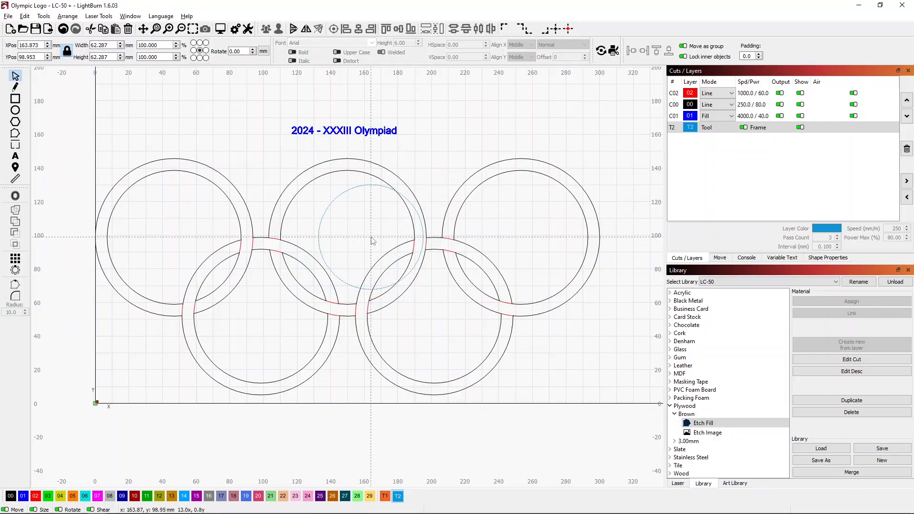
{"action": "left_click_drag", "start_coordinate": [372, 238], "coordinate": [349, 238]}
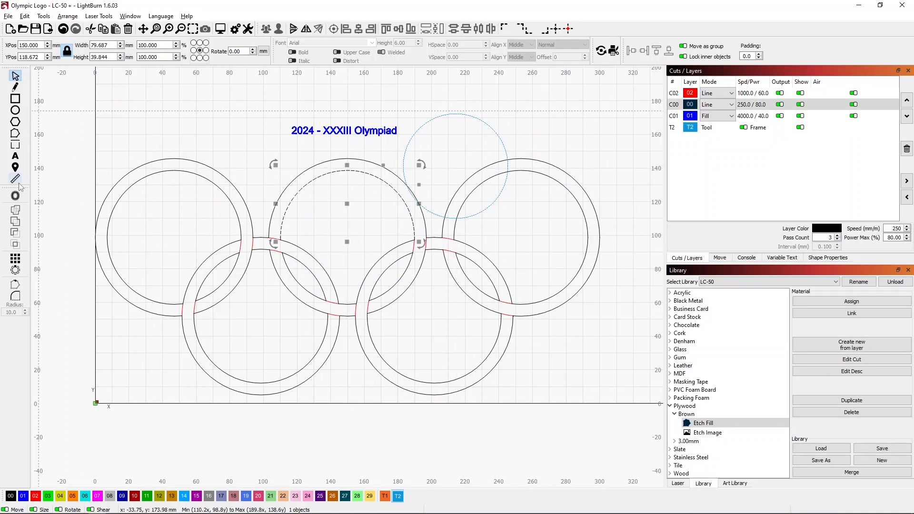
Step: Select the T2 circle to position it at X 150, Y 98.75
{"action": "left_click", "coordinate": [15, 179]}
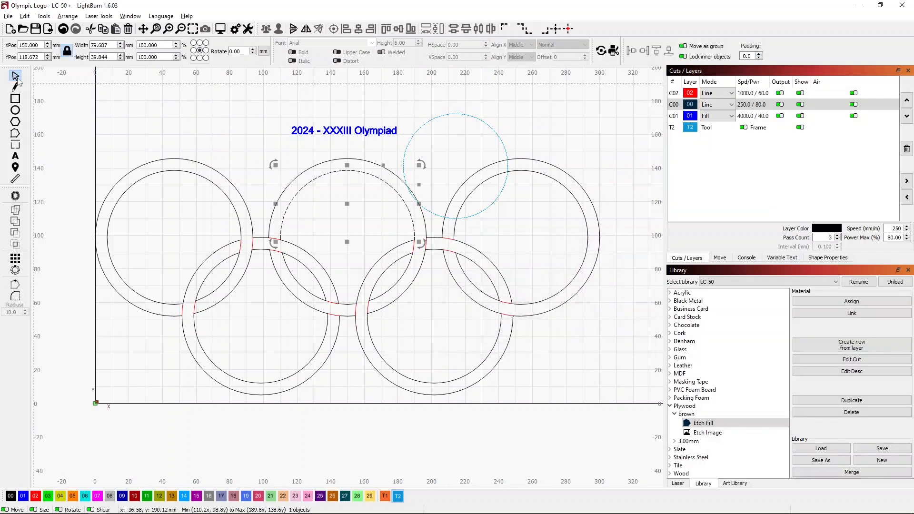
{"action": "mouse_move", "coordinate": [420, 122]}
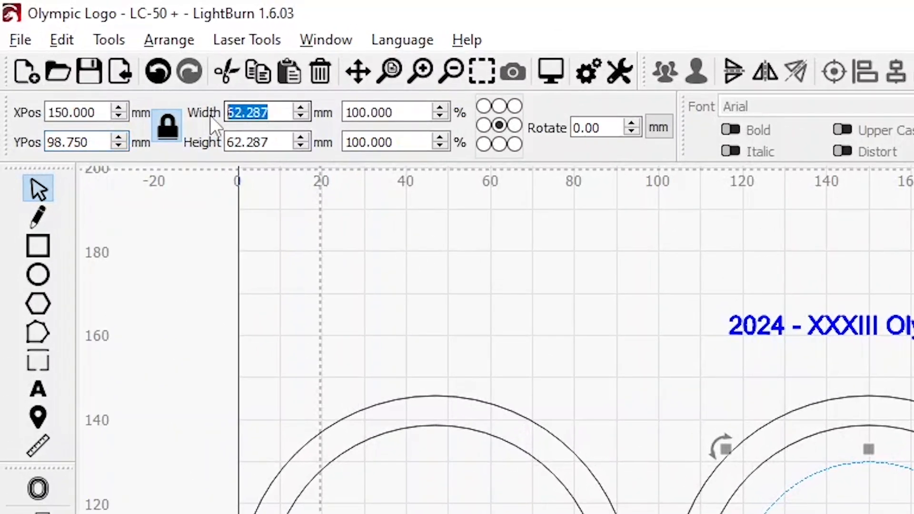
Step: Enter 39.84*2 as the locked-aspect width, enlarging the tool circle to 79.68 mm
{"action": "type", "text": "39"}
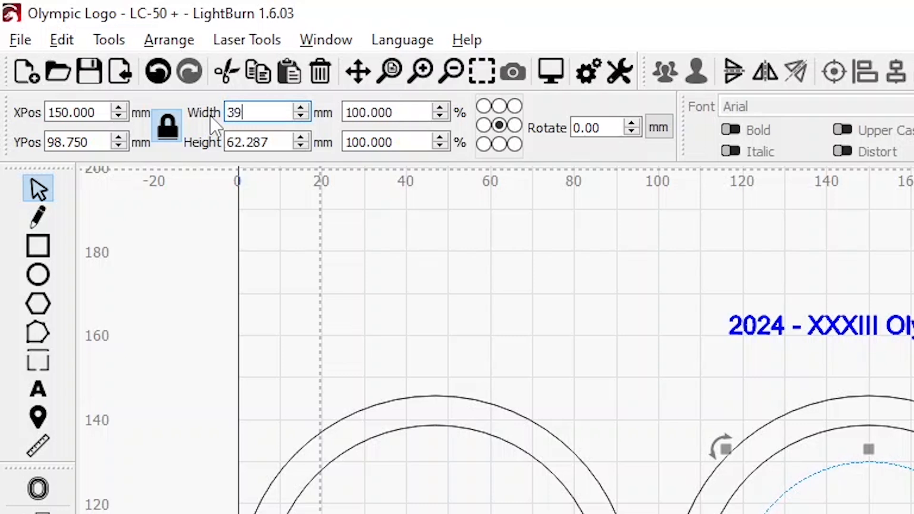
{"action": "type", "text": ".84"}
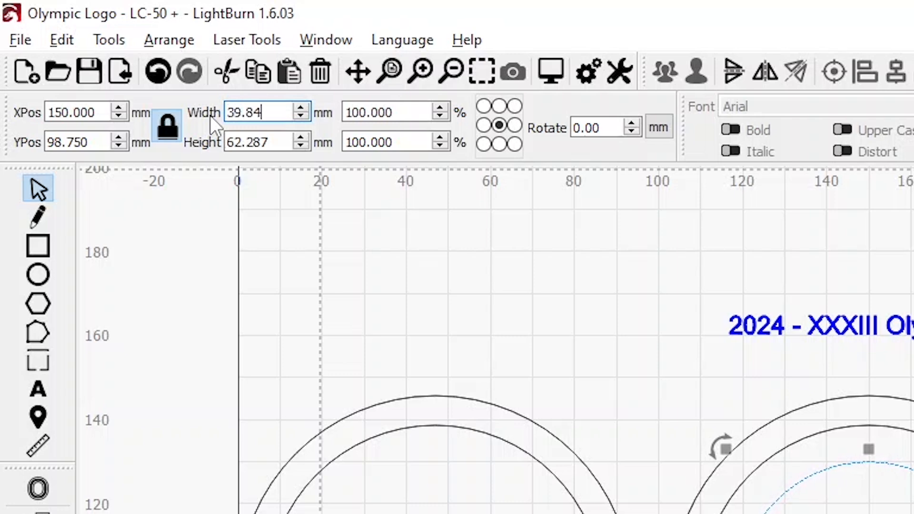
{"action": "type", "text": "+"}
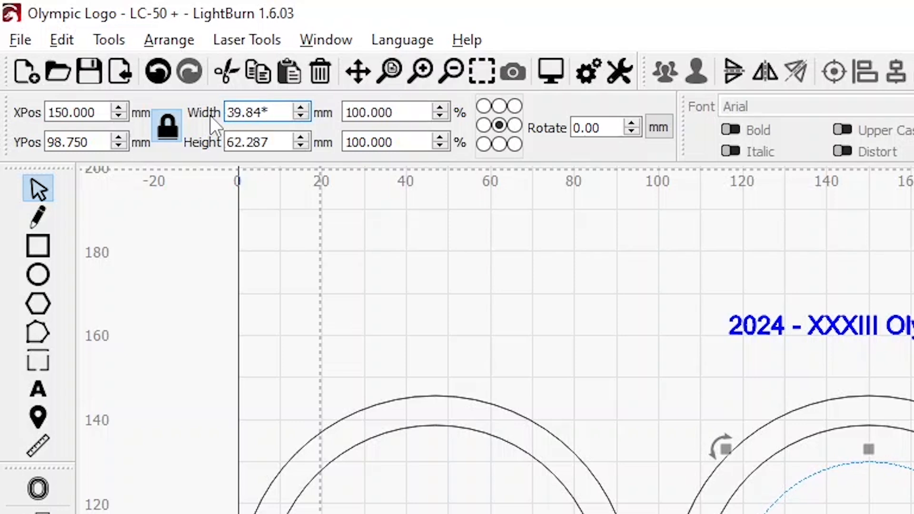
{"action": "type", "text": "2"}
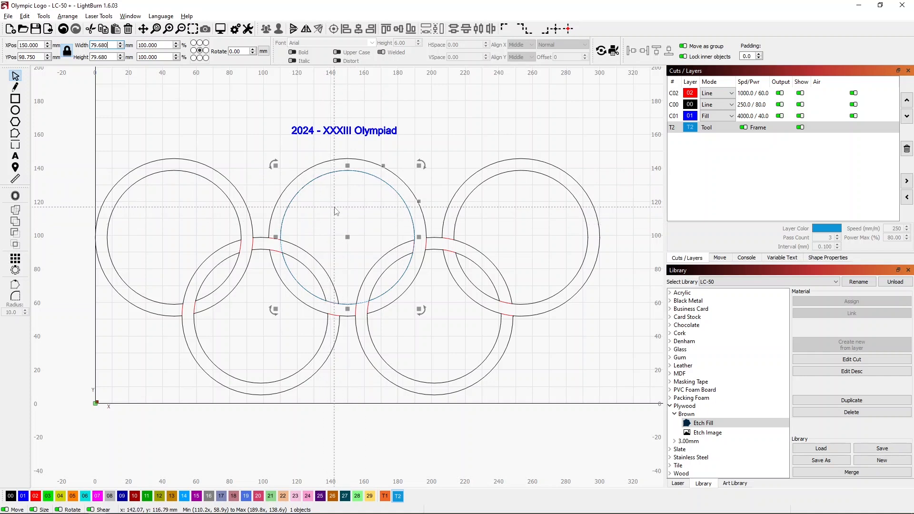
{"action": "mouse_move", "coordinate": [262, 154]}
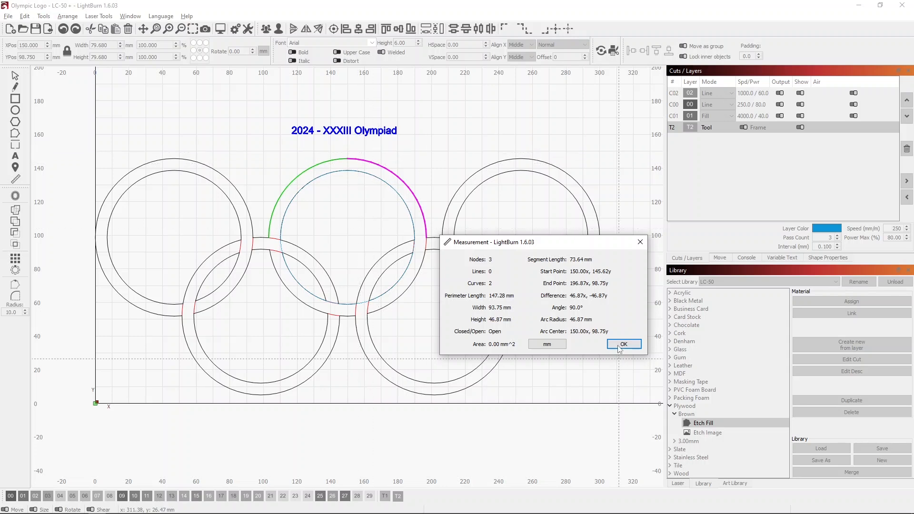
Step: Close the measurement results and calculate the 86.71 mm guide circle diameter
{"action": "left_click", "coordinate": [622, 343]}
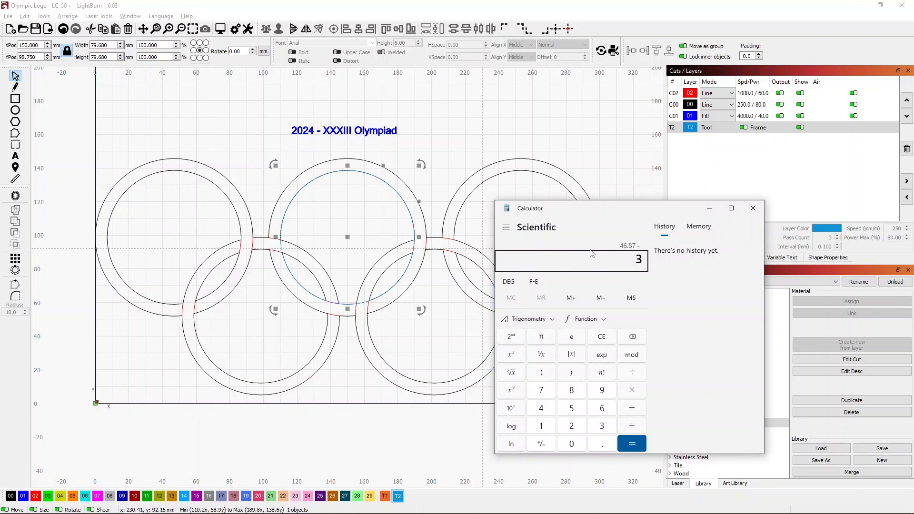
{"action": "left_click", "coordinate": [631, 444]}
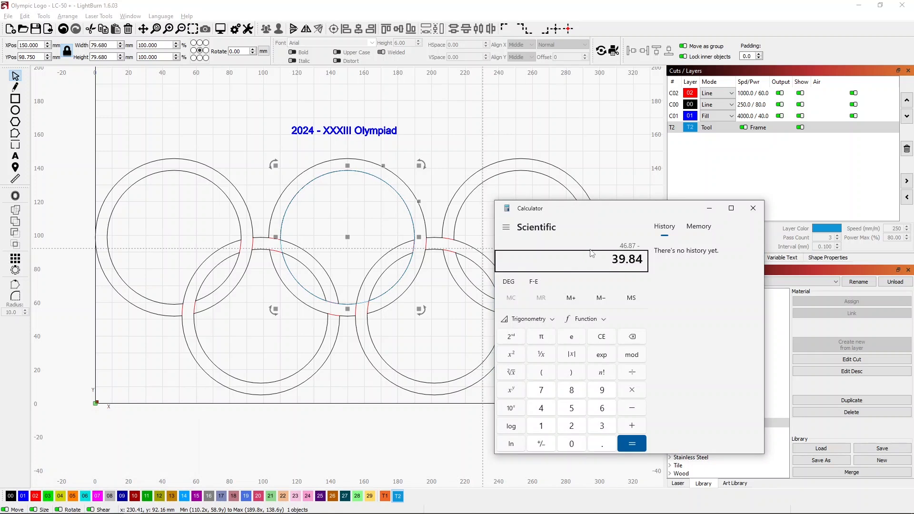
{"action": "left_click", "coordinate": [631, 443]}
{"action": "type", "text": "86.710"}
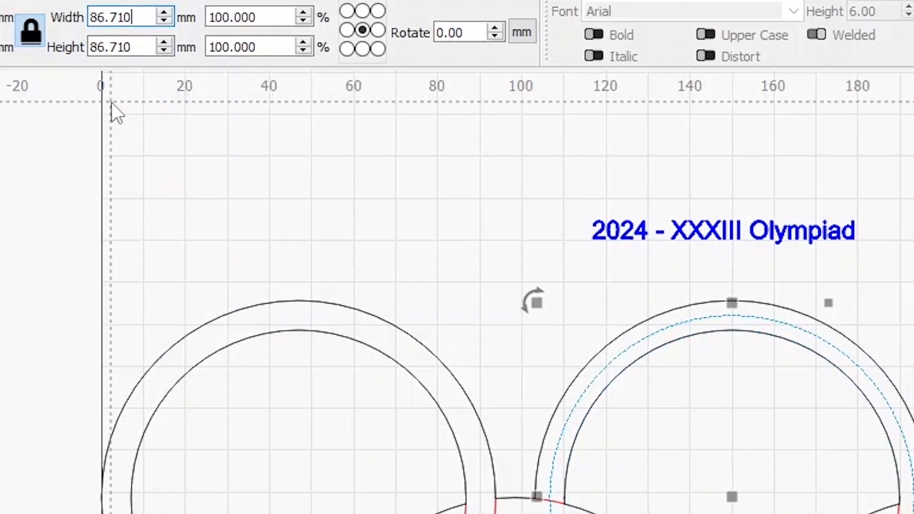
Step: Confirm the 86.71 mm width for the guide circle in the middle ring
{"action": "left_click", "coordinate": [108, 38]}
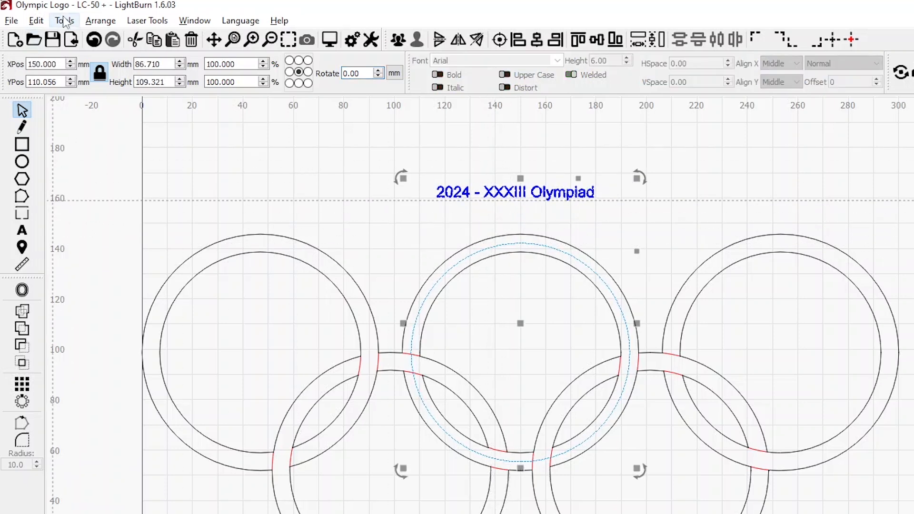
Step: Apply Path to Text to curve the Olympiad text, then toggle a layer's Output
{"action": "left_click", "coordinate": [65, 21]}
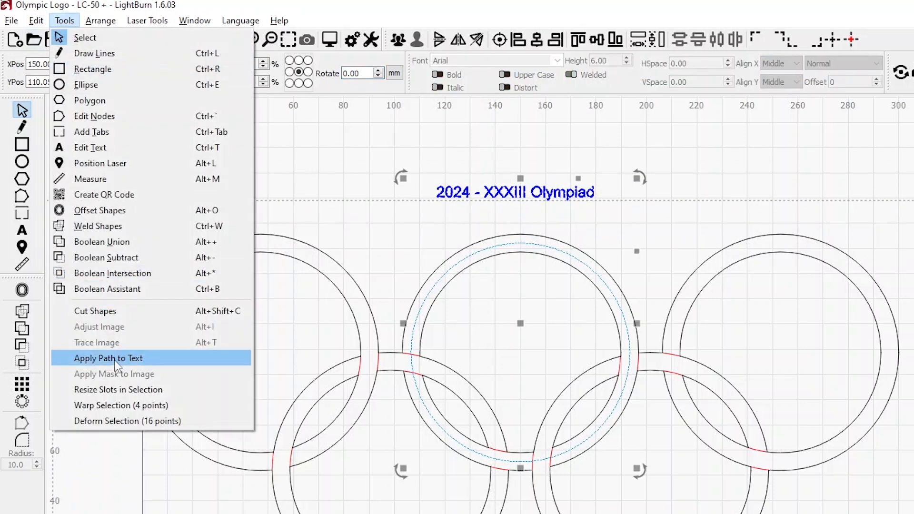
{"action": "left_click", "coordinate": [109, 358]}
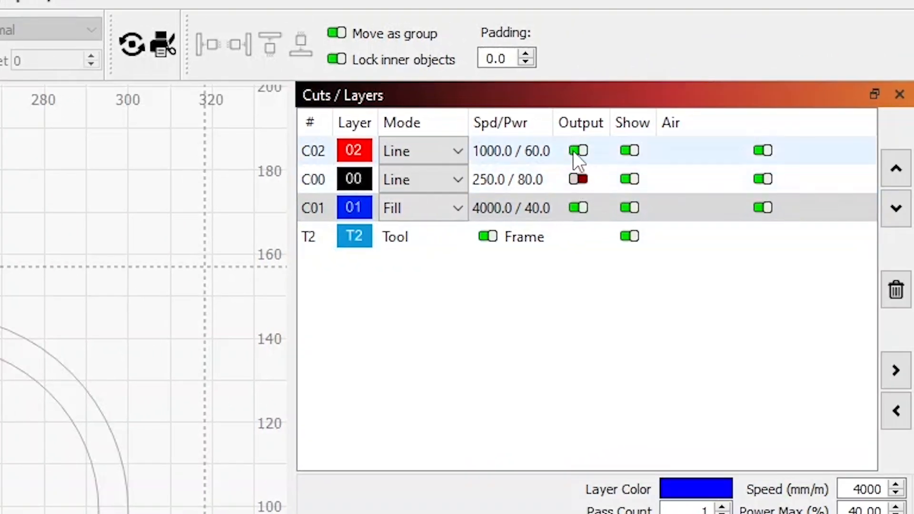
{"action": "left_click", "coordinate": [578, 151]}
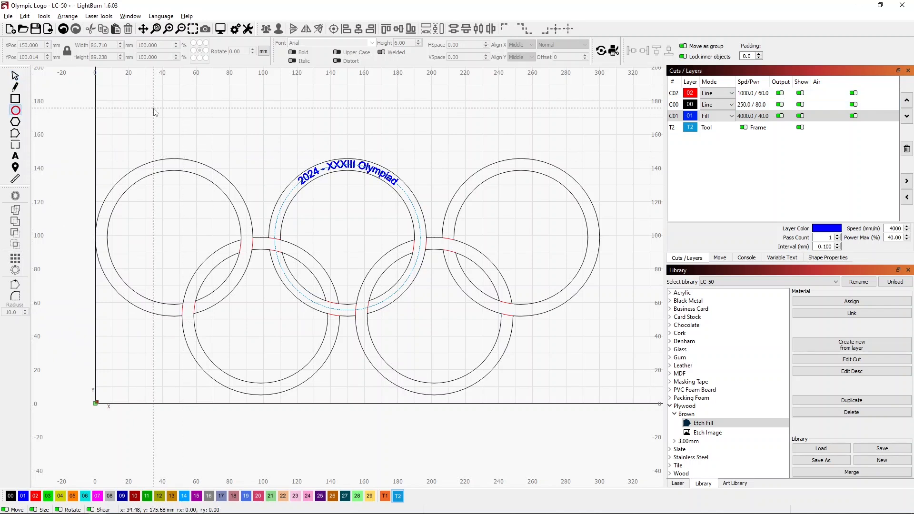
{"action": "mouse_move", "coordinate": [155, 110]}
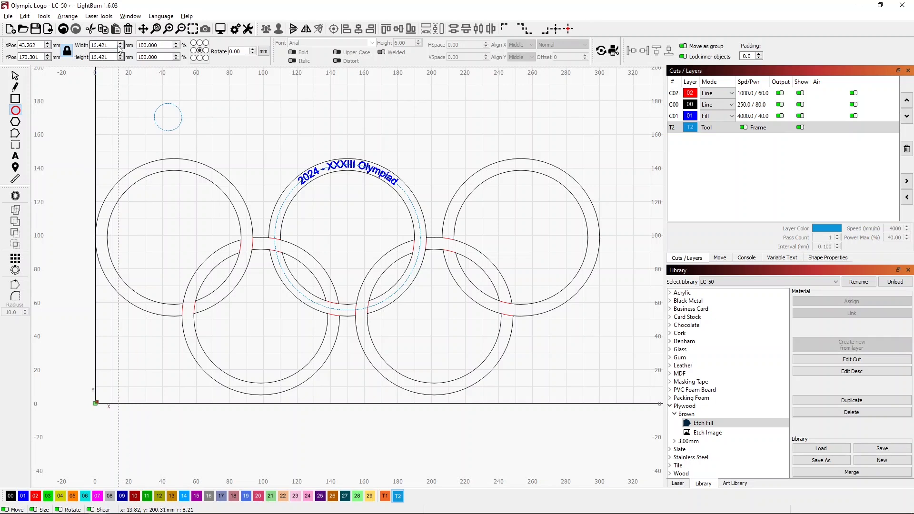
Step: Place a 10 mm circle at the lower-left crossing, copy it right, and select both
{"action": "type", "text": "10.000"}
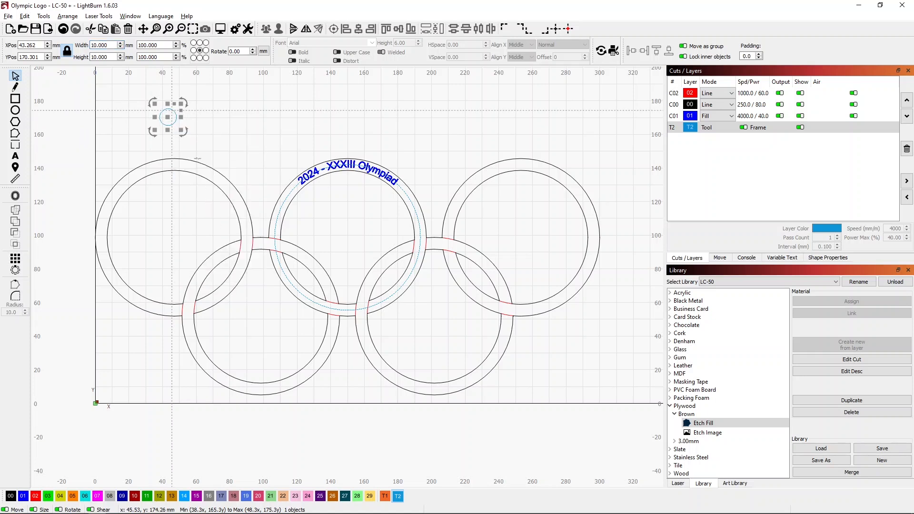
{"action": "left_click_drag", "start_coordinate": [167, 117], "coordinate": [220, 116]}
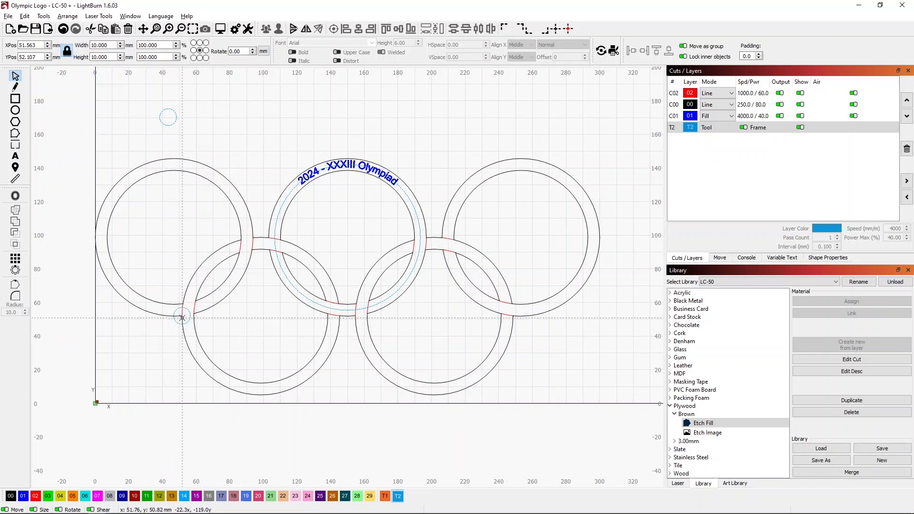
{"action": "left_click", "coordinate": [182, 315]}
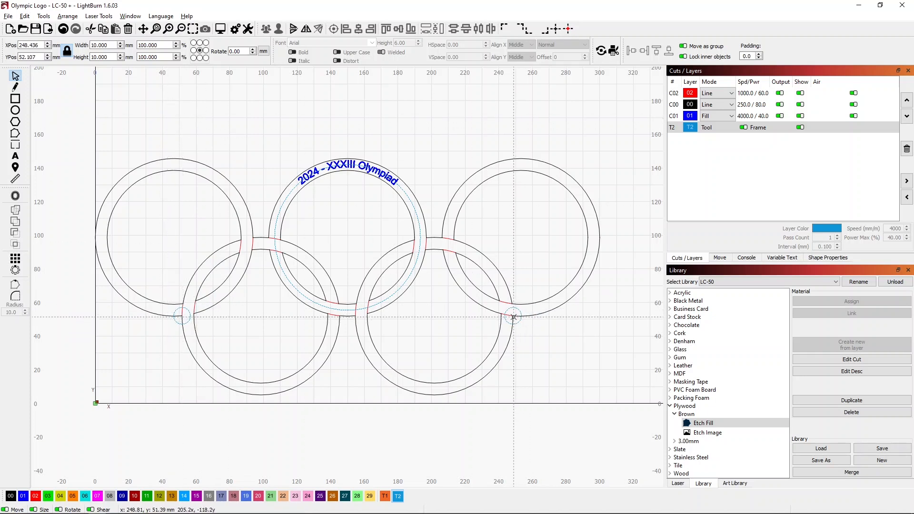
{"action": "left_click", "coordinate": [512, 316]}
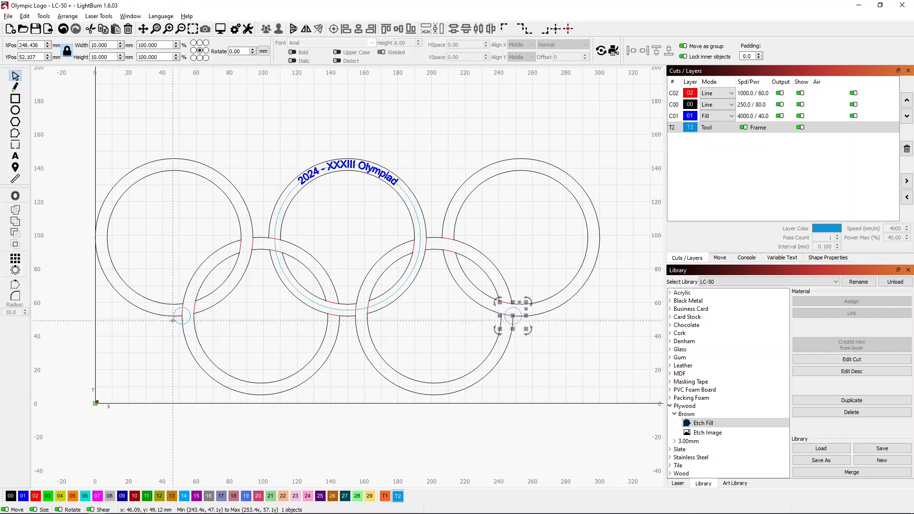
{"action": "left_click_drag", "start_coordinate": [513, 314], "coordinate": [181, 315]}
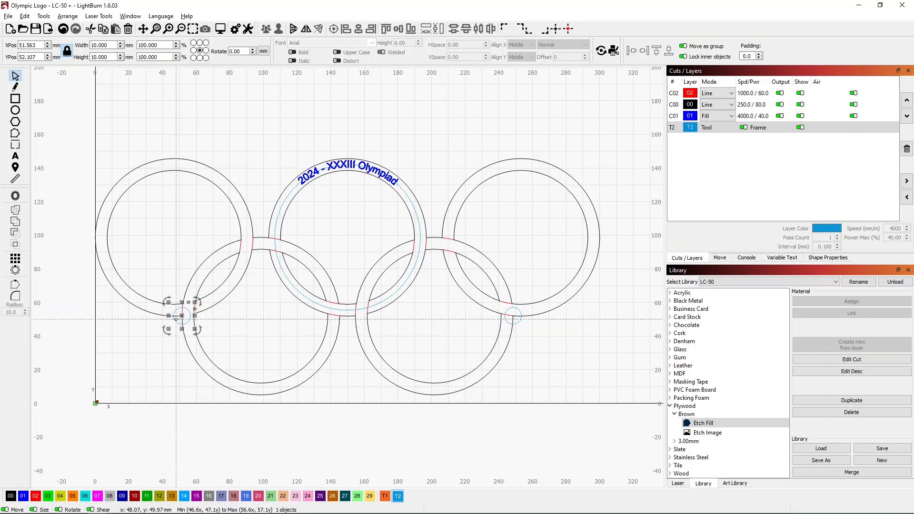
{"action": "mouse_move", "coordinate": [513, 317]}
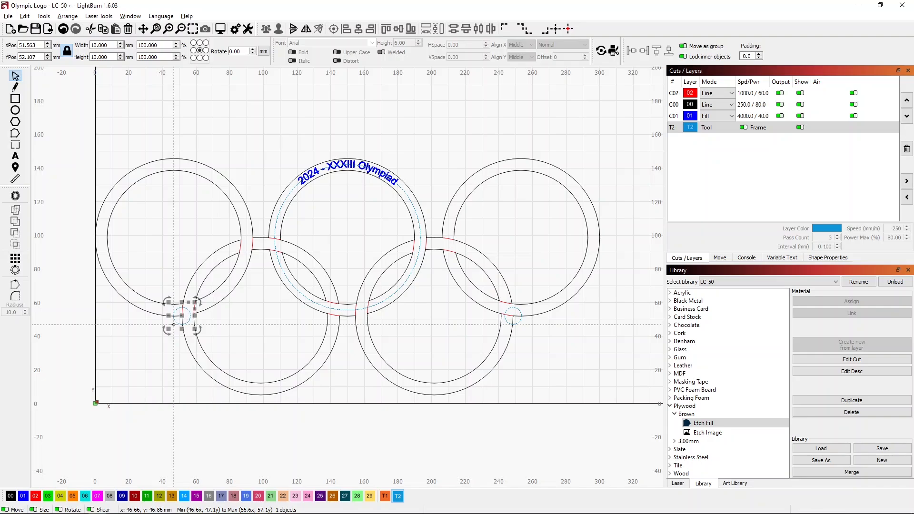
Step: Show the Move panel's laser position and jog controls beside the design
{"action": "left_click", "coordinate": [718, 258]}
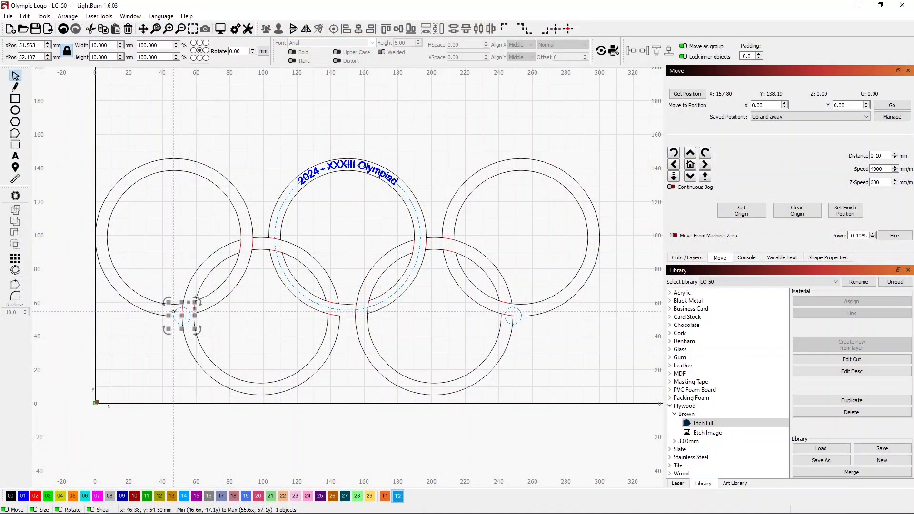
Step: Set the left registration circle as the first print-and-cut target
{"action": "left_click", "coordinate": [97, 16]}
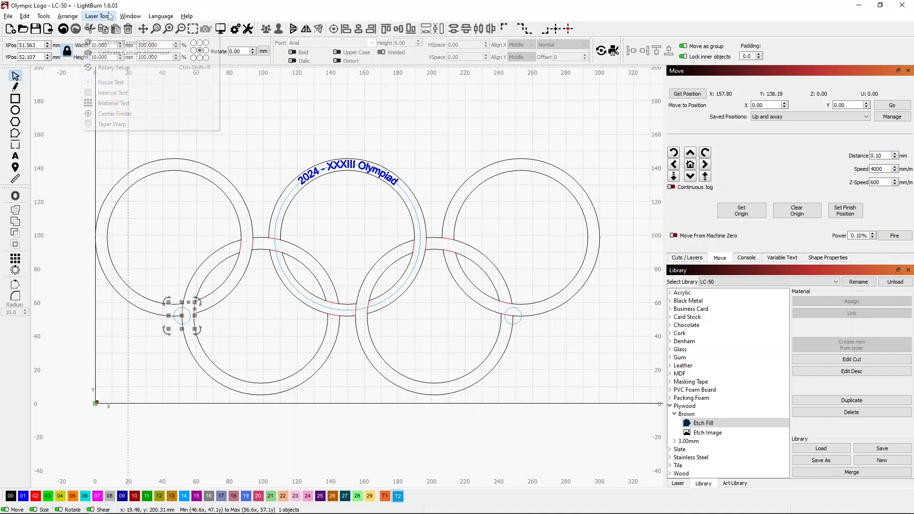
{"action": "left_click", "coordinate": [114, 27]}
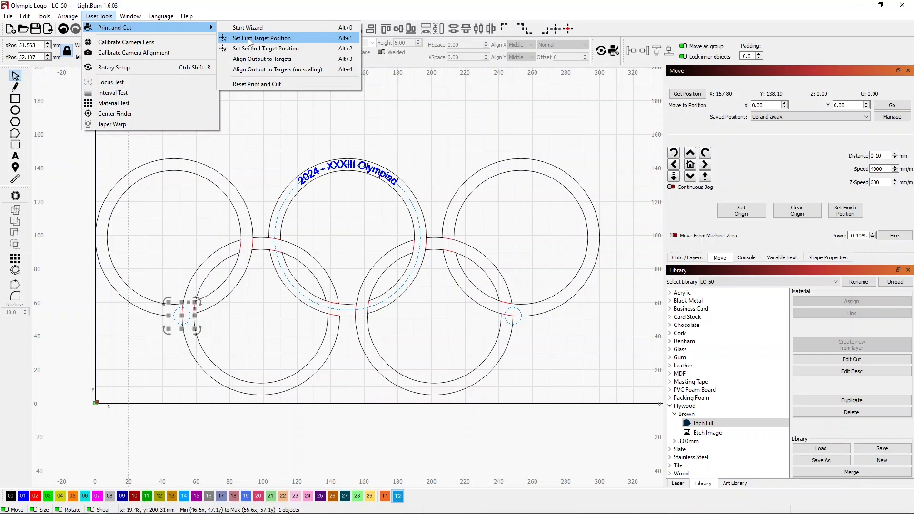
{"action": "left_click", "coordinate": [261, 38]}
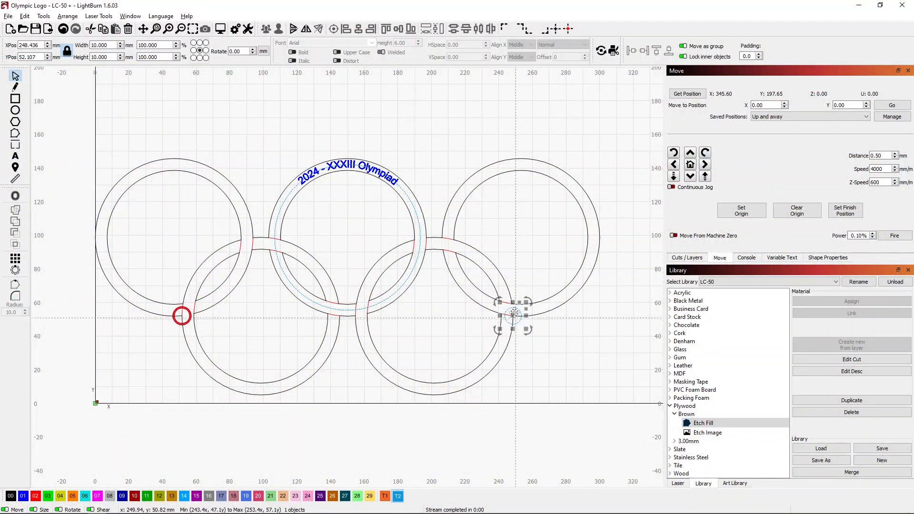
Step: Align the output to both registration targets without scaling
{"action": "left_click", "coordinate": [98, 16]}
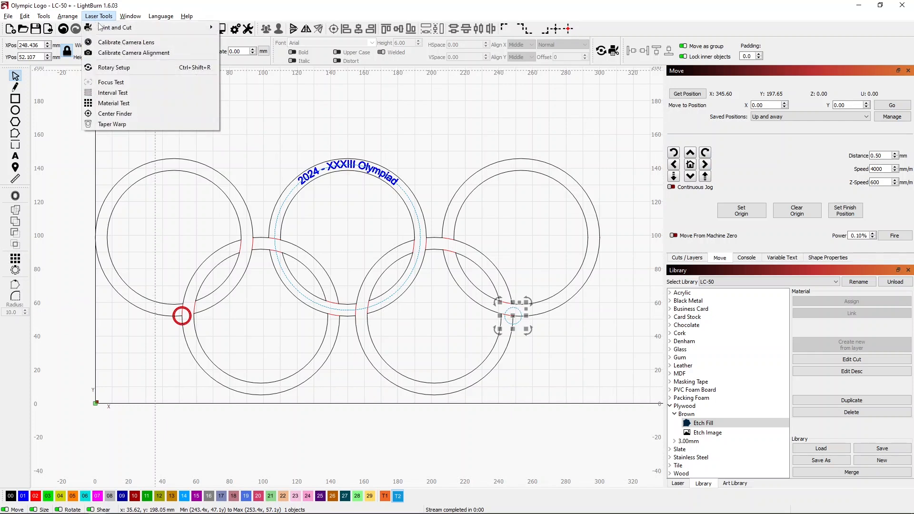
{"action": "mouse_move", "coordinate": [115, 27]}
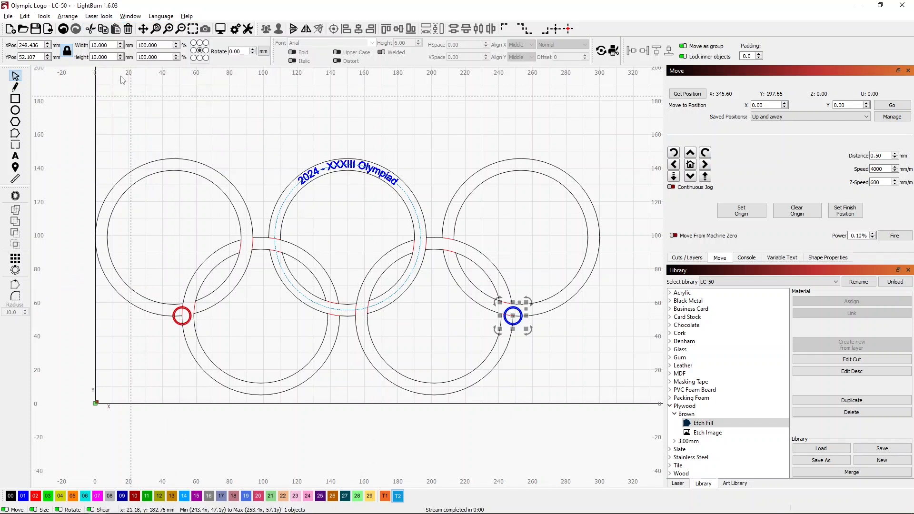
{"action": "left_click", "coordinate": [98, 16]}
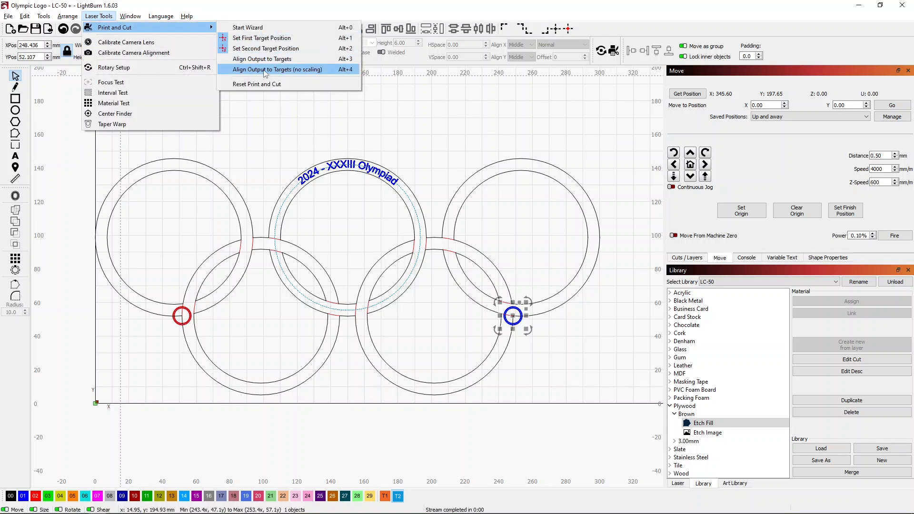
{"action": "left_click", "coordinate": [278, 69]}
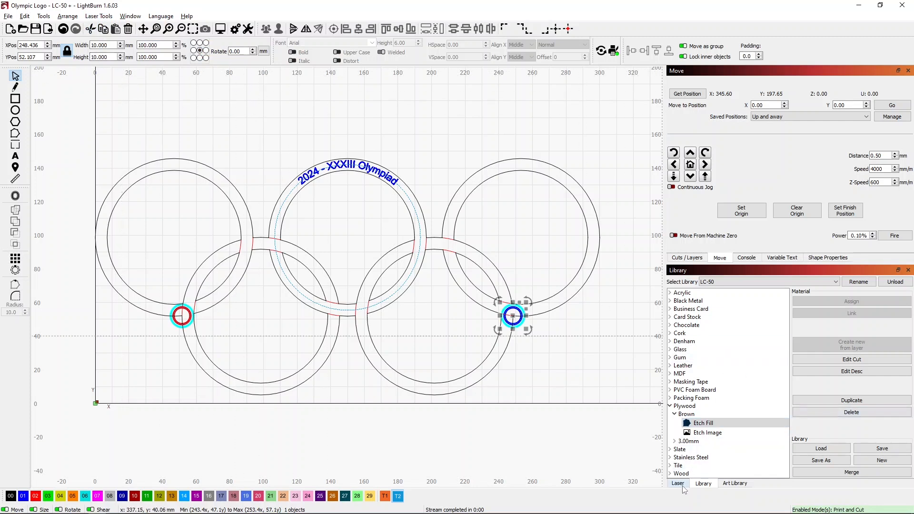
{"action": "left_click", "coordinate": [677, 483]}
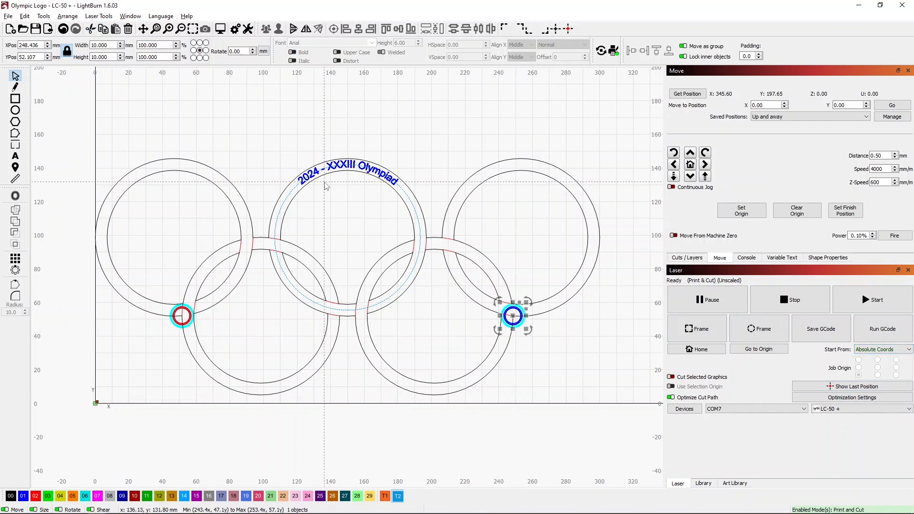
Step: Disable output for red layer 02 and black ring layer 00, leaving only the text
{"action": "left_click", "coordinate": [686, 257]}
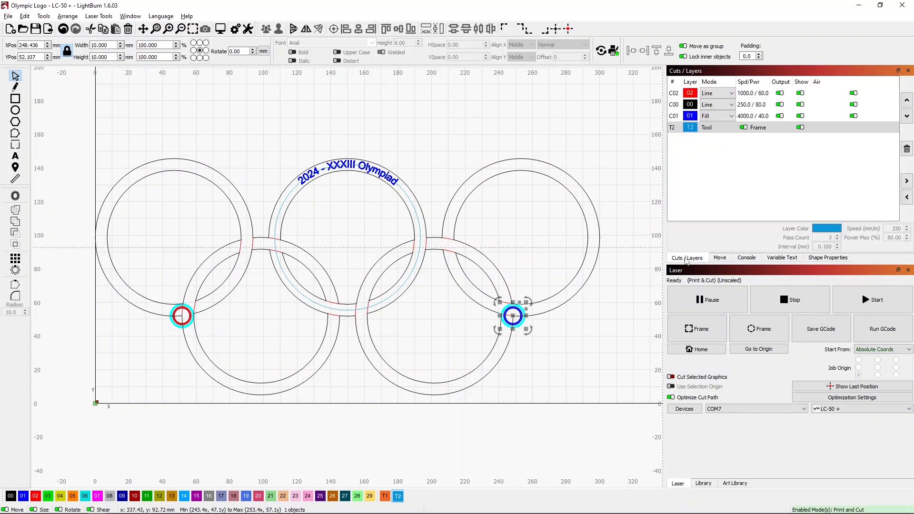
{"action": "left_click", "coordinate": [779, 93]}
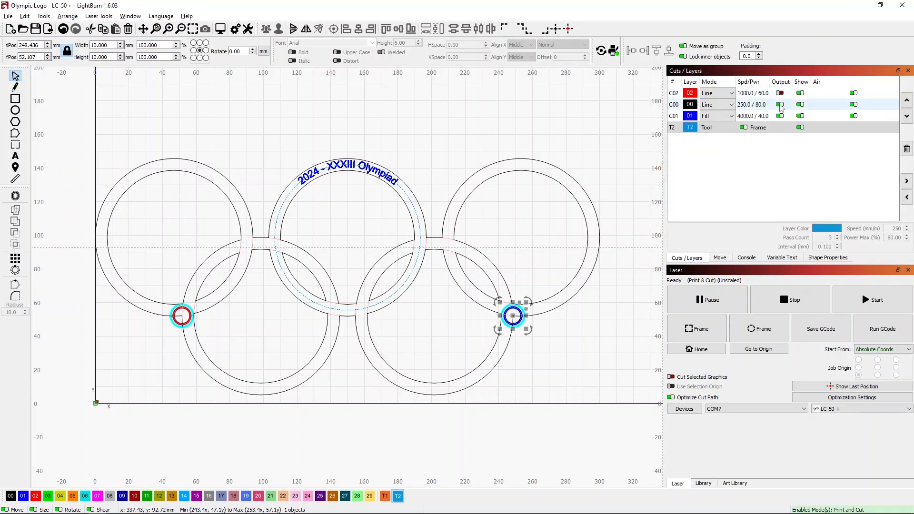
{"action": "left_click", "coordinate": [780, 104]}
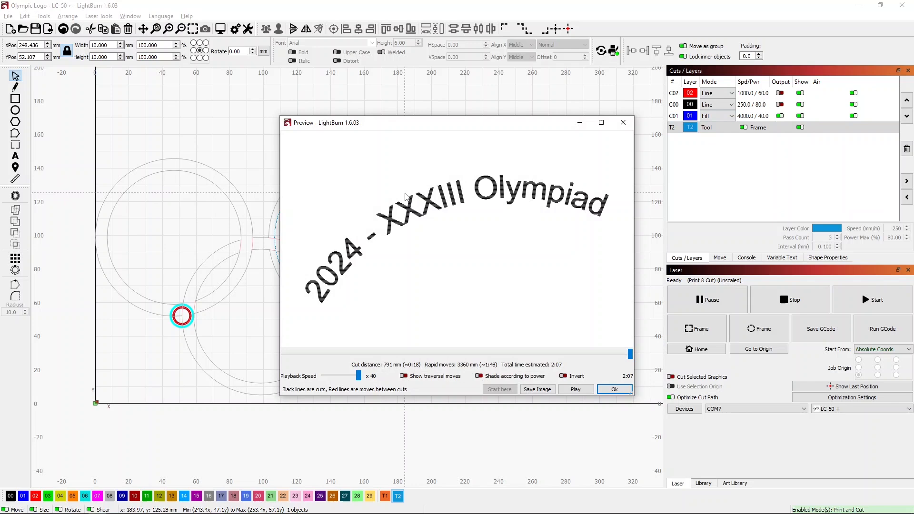
{"action": "mouse_move", "coordinate": [479, 298]}
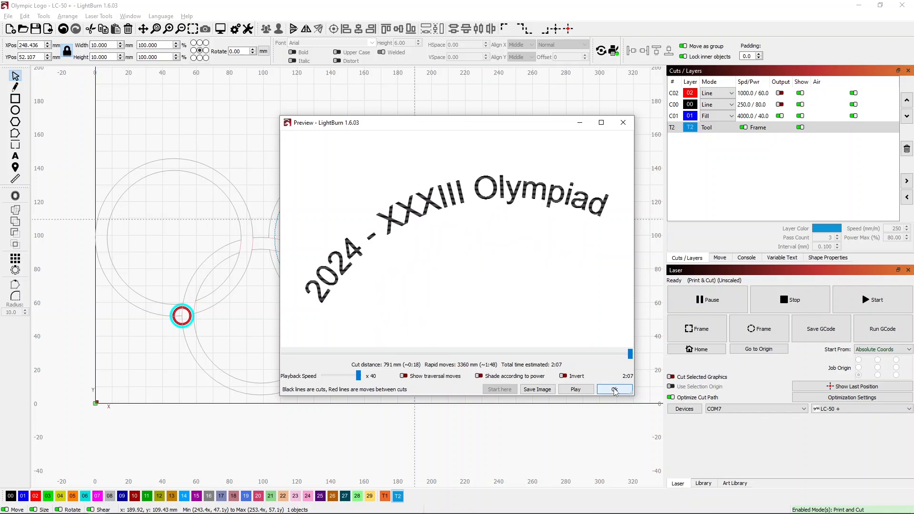
{"action": "left_click", "coordinate": [613, 389]}
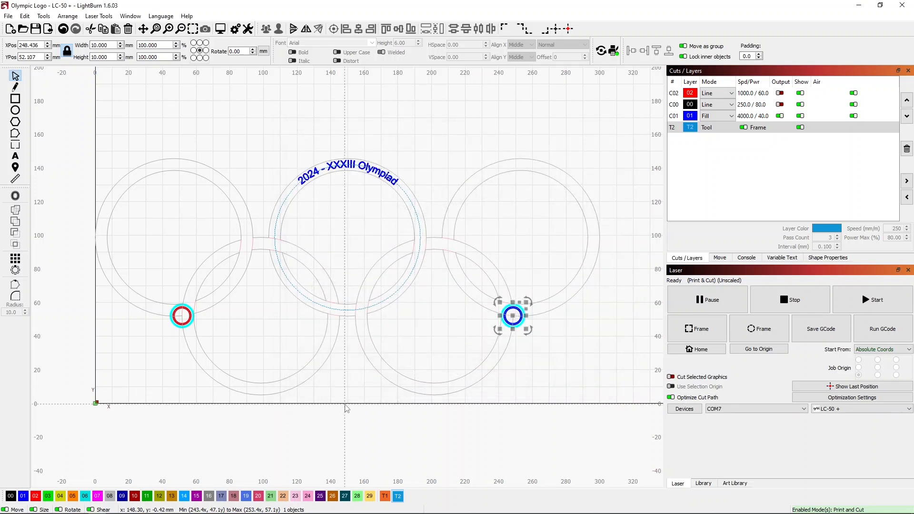
{"action": "mouse_move", "coordinate": [876, 300]}
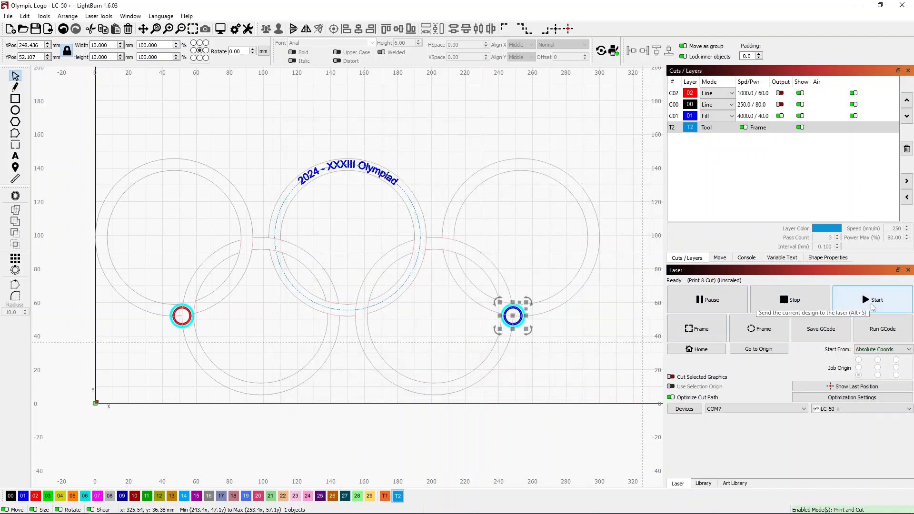